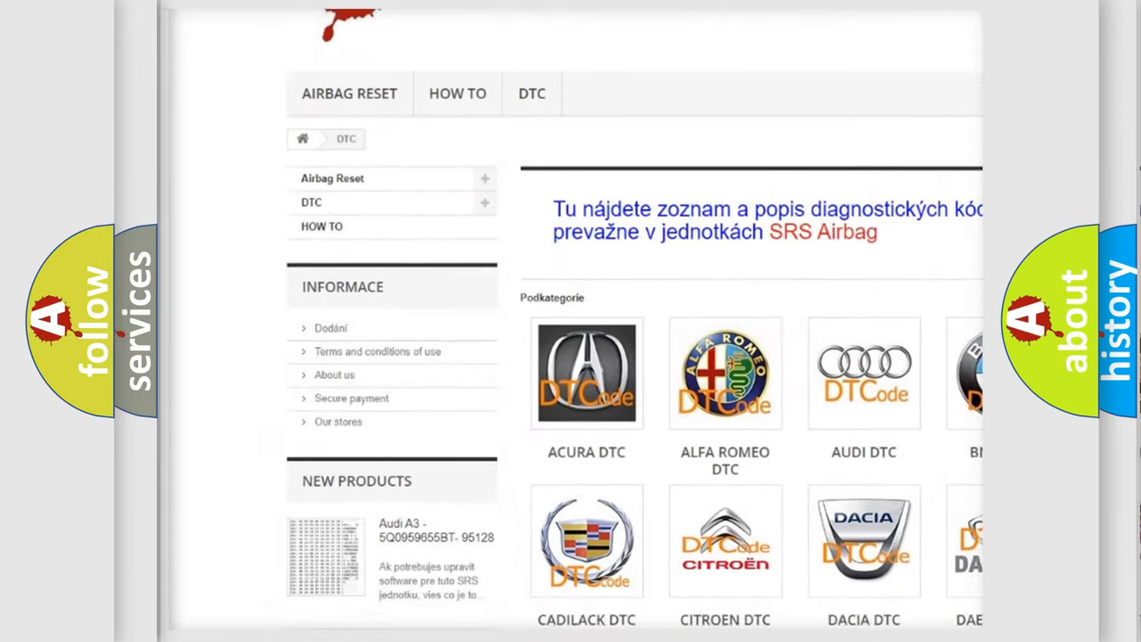
pyautogui.scroll(-3)
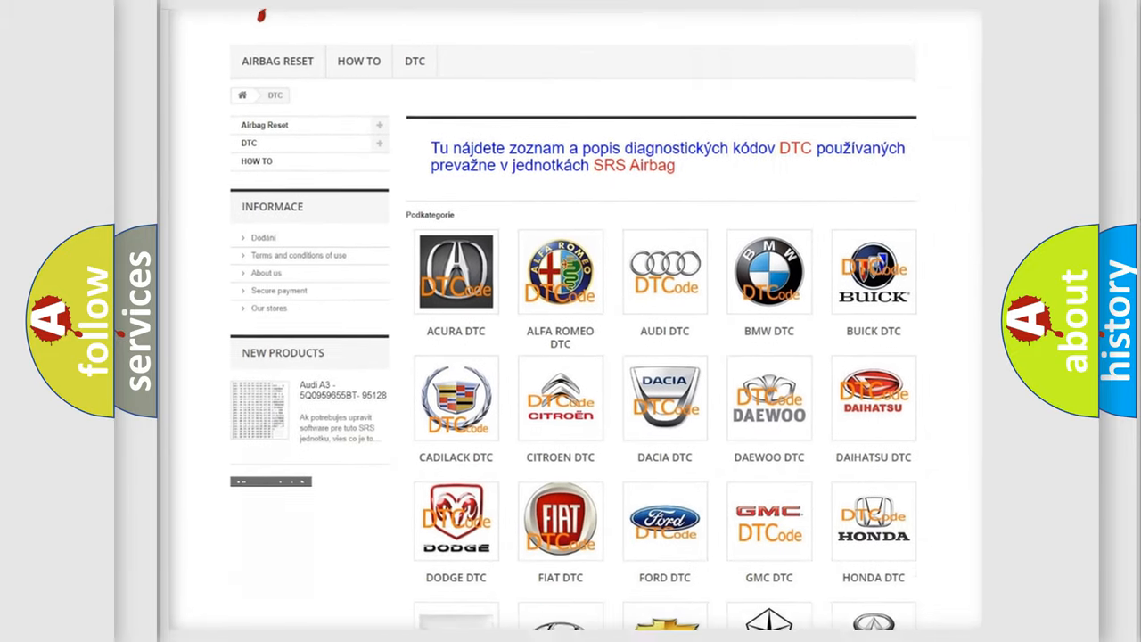
pyautogui.scroll(-3)
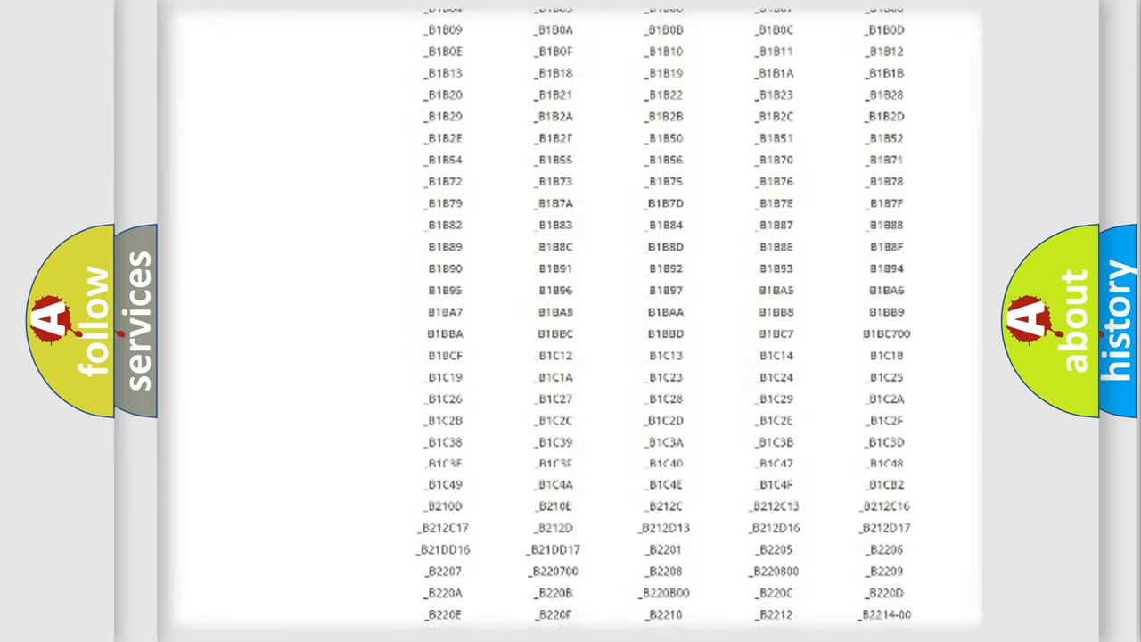
pyautogui.scroll(-3)
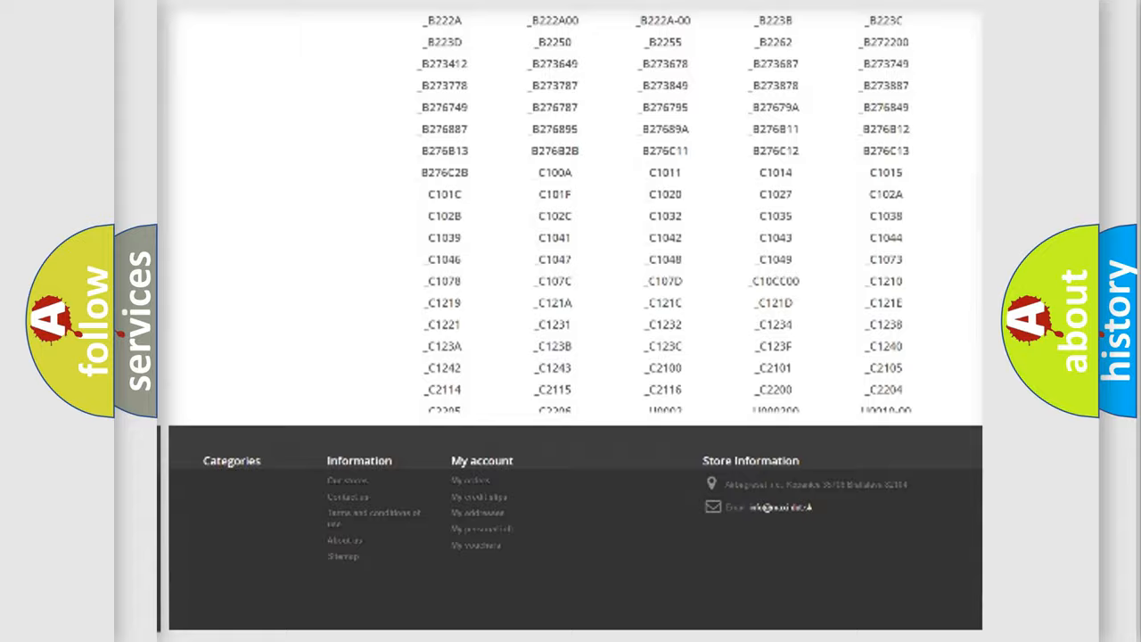